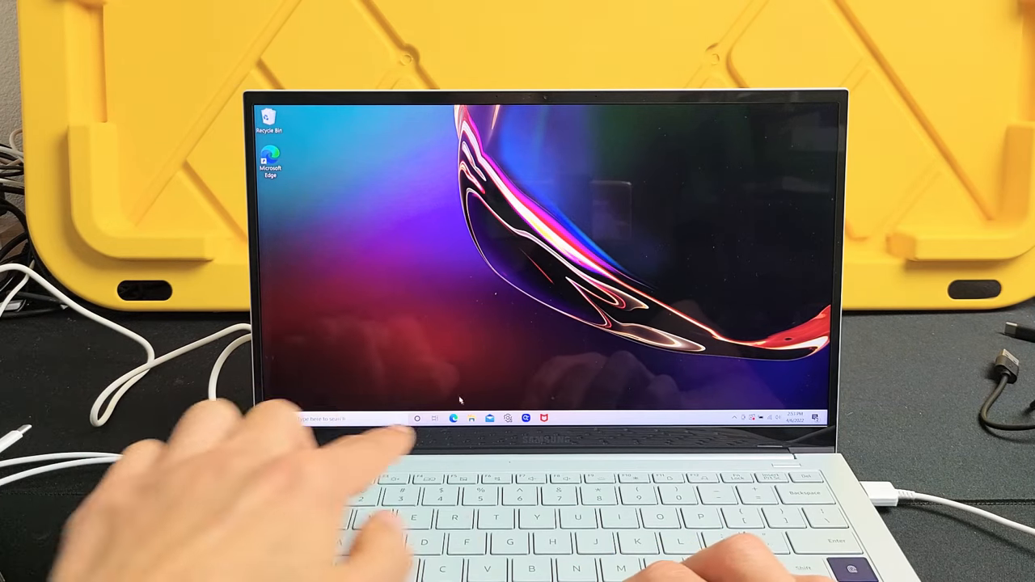
- Launch File Explorer from the taskbar and show This PC's folders and drives
{"action": "left_click", "coordinate": [470, 418]}
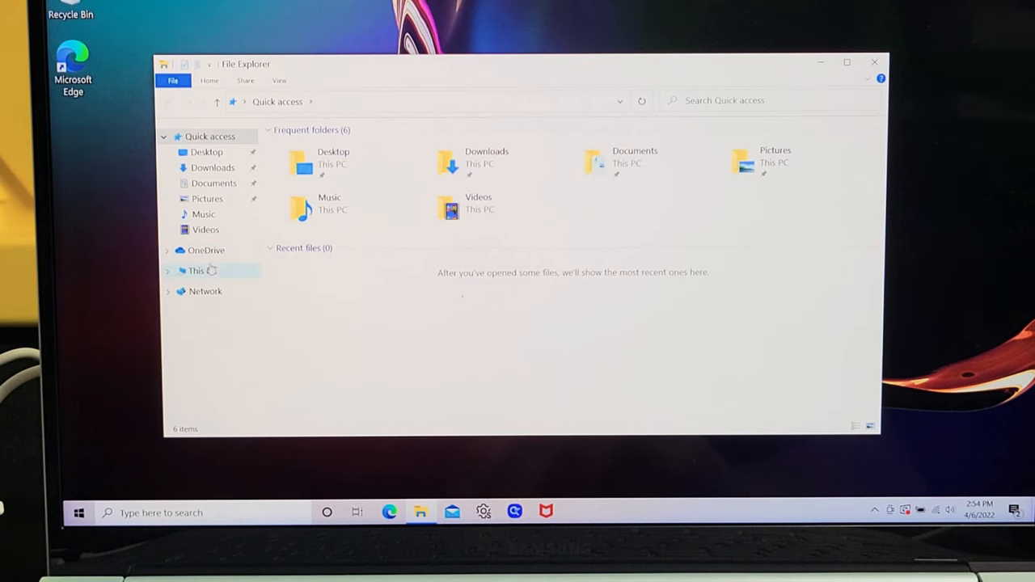
{"action": "left_click", "coordinate": [198, 270]}
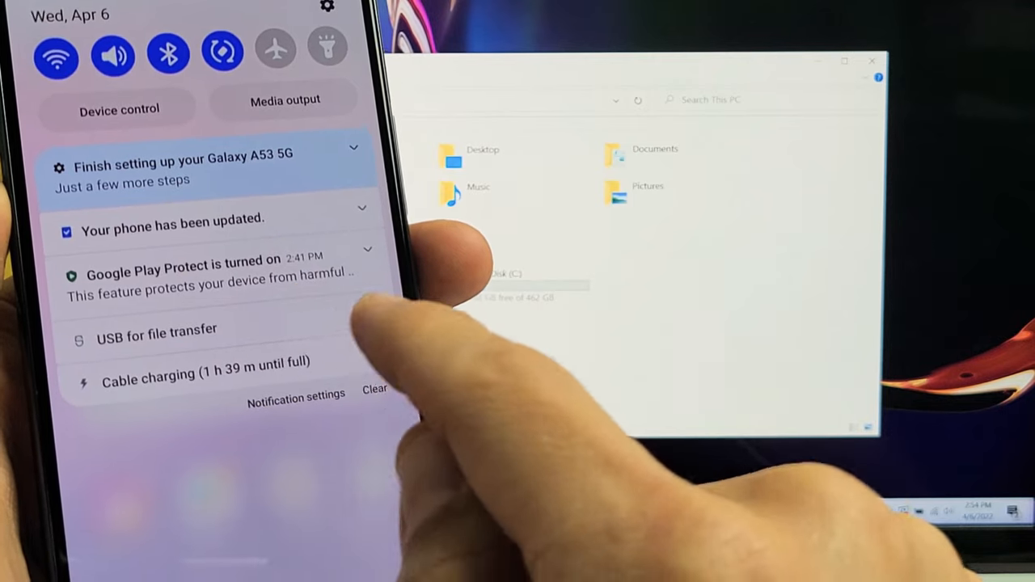
- Expand the USB notification and switch the phone's USB mode to file transfer
{"action": "left_click", "coordinate": [157, 330]}
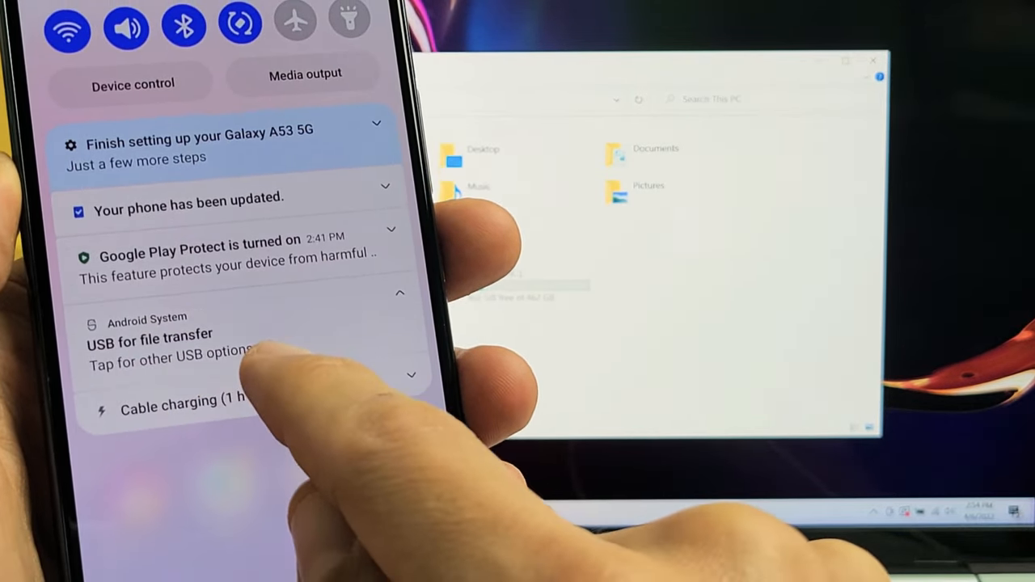
{"action": "left_click", "coordinate": [148, 333]}
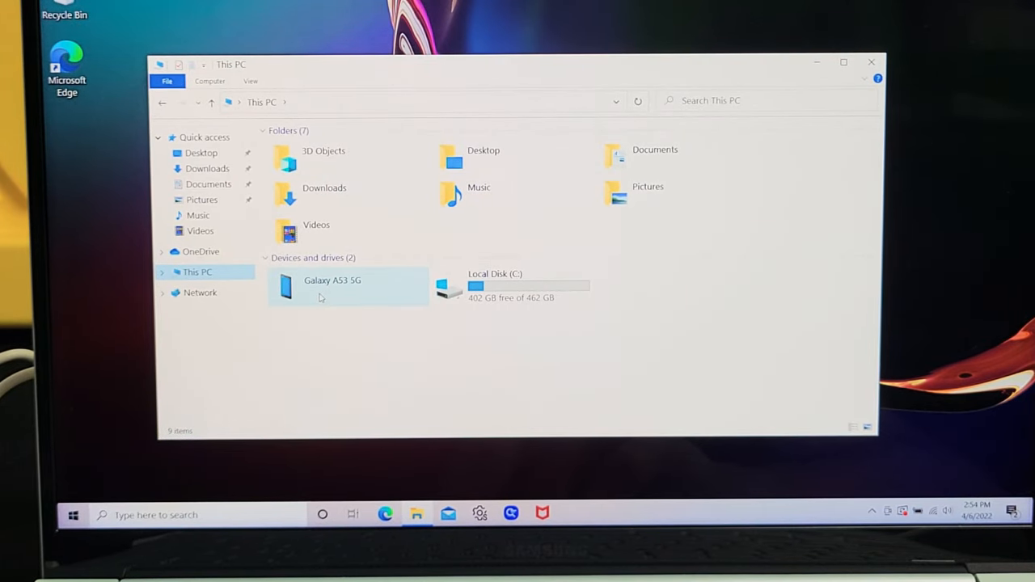
- Browse Galaxy A53 5G > Internal storage > DCIM and open the Camera folder
{"action": "double_click", "coordinate": [331, 280]}
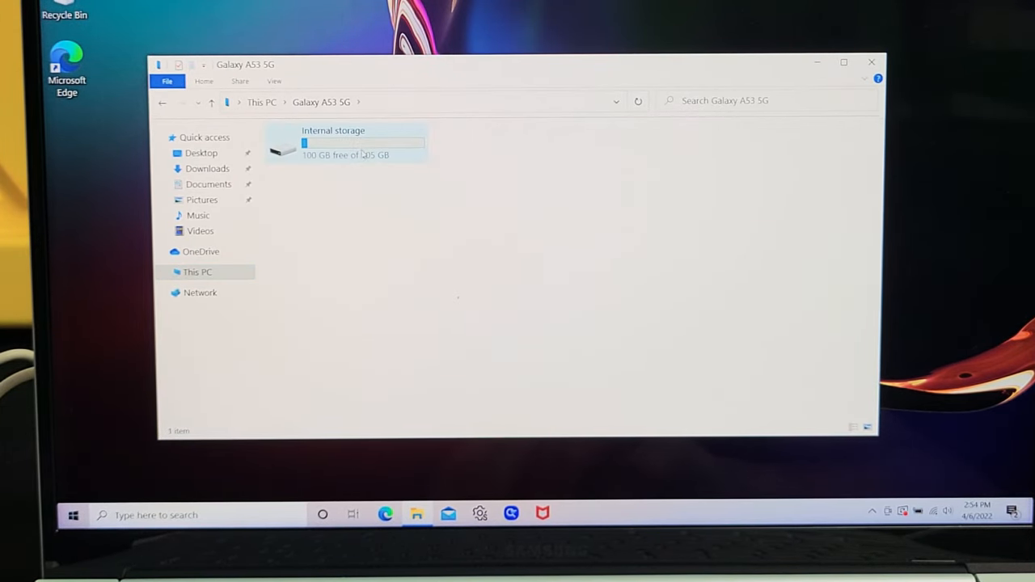
{"action": "double_click", "coordinate": [333, 142]}
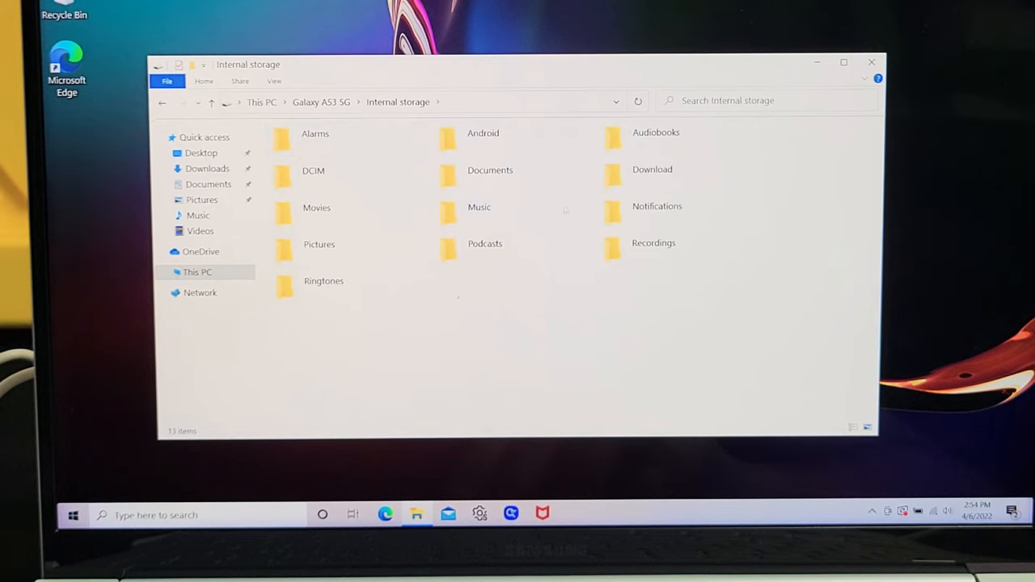
{"action": "left_click", "coordinate": [317, 212]}
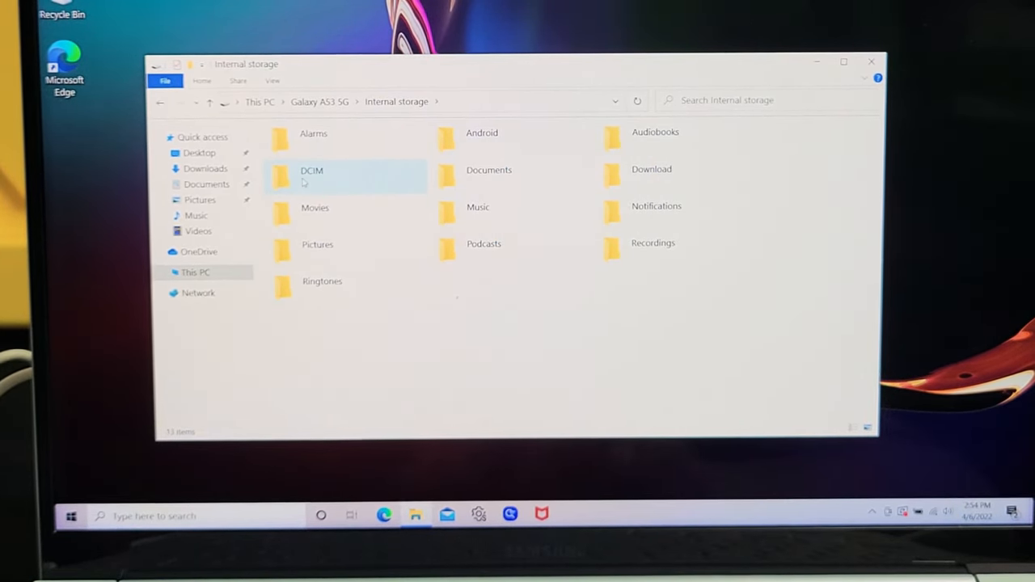
{"action": "double_click", "coordinate": [311, 172]}
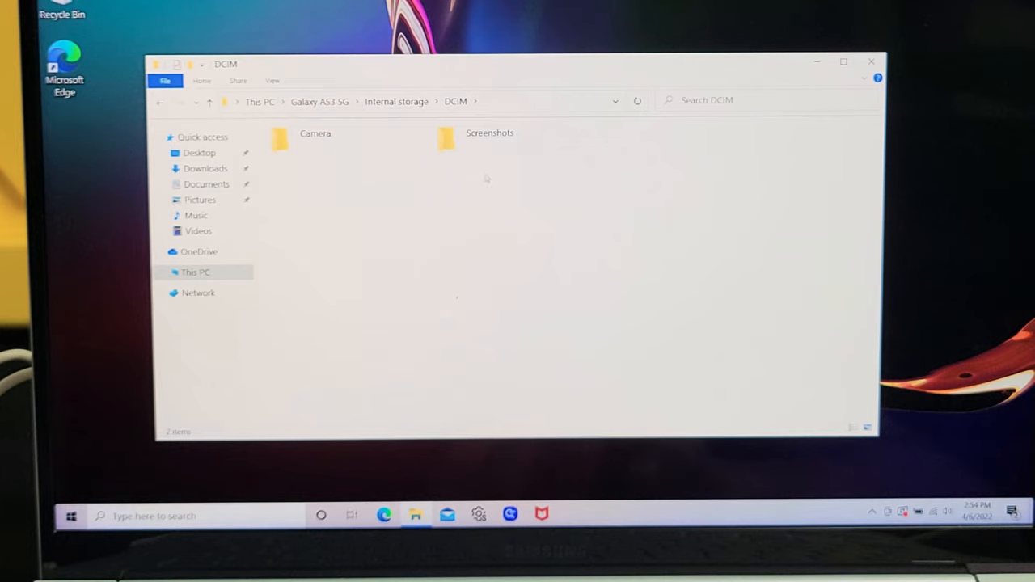
{"action": "left_click", "coordinate": [316, 138]}
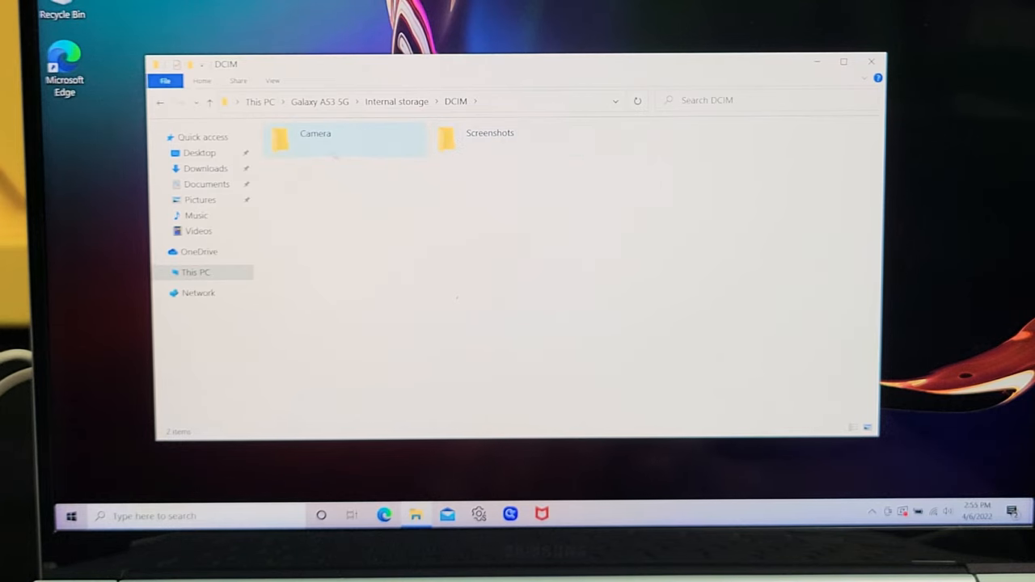
{"action": "left_click", "coordinate": [315, 139]}
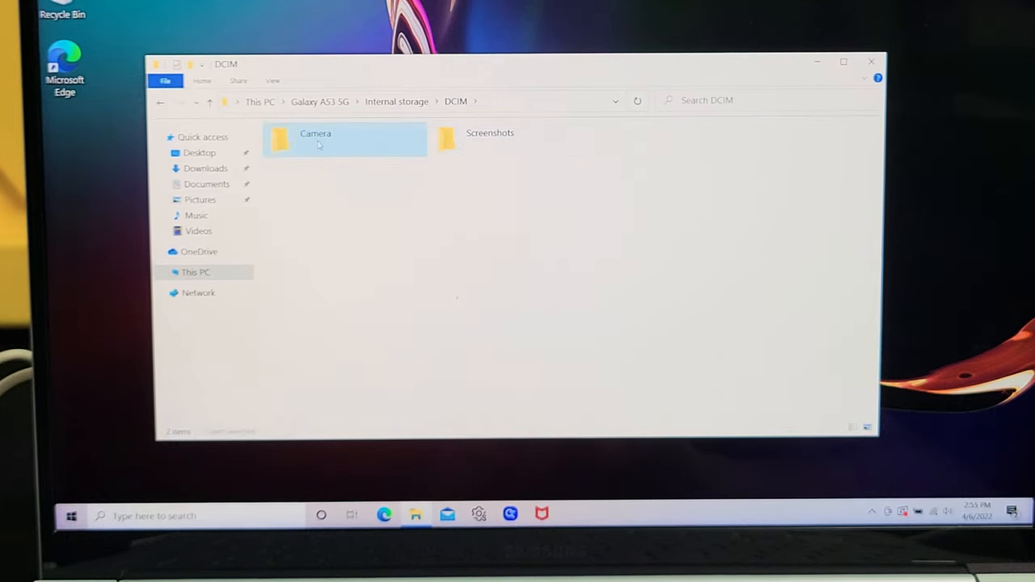
{"action": "double_click", "coordinate": [315, 139]}
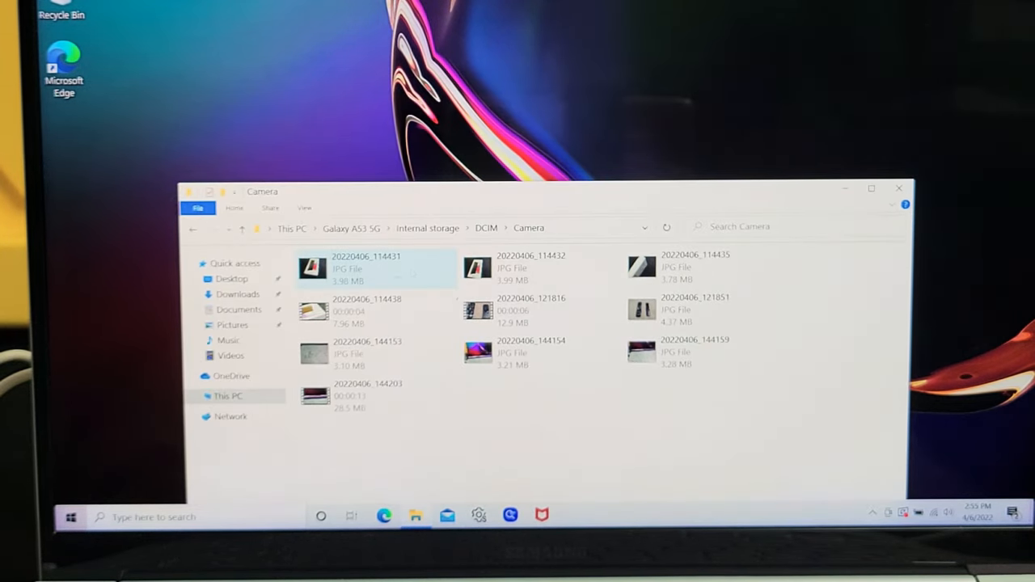
- Drag the photo 20220406_114431 from the Camera folder onto the desktop
{"action": "left_click_drag", "start_coordinate": [375, 267], "coordinate": [323, 105]}
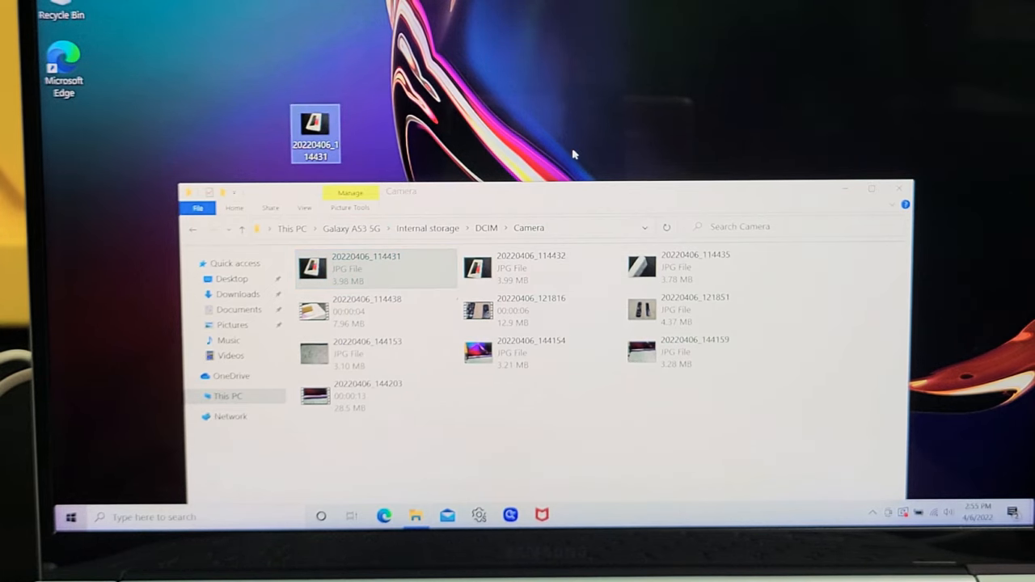
{"action": "mouse_move", "coordinate": [517, 58]}
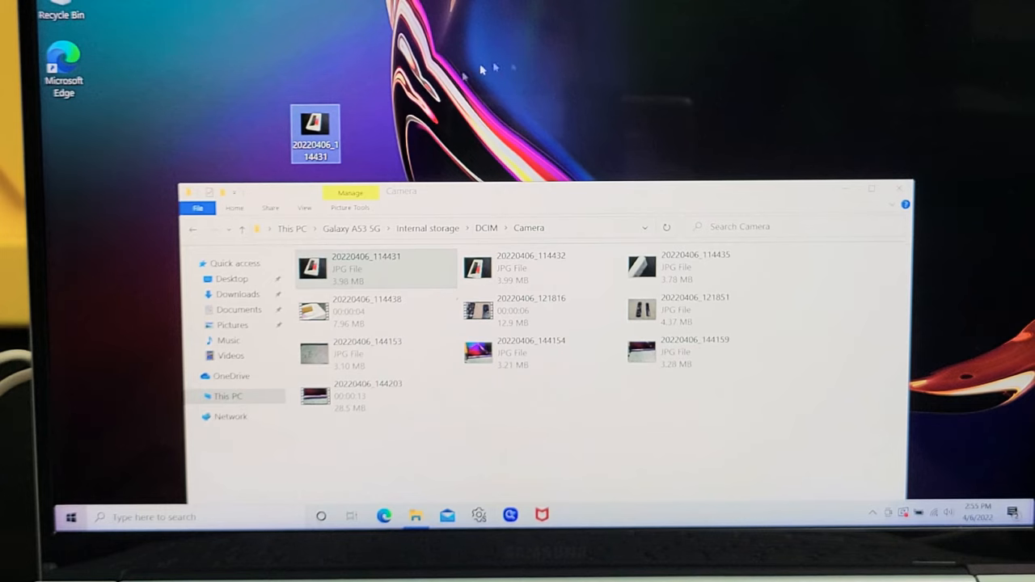
{"action": "mouse_move", "coordinate": [544, 100]}
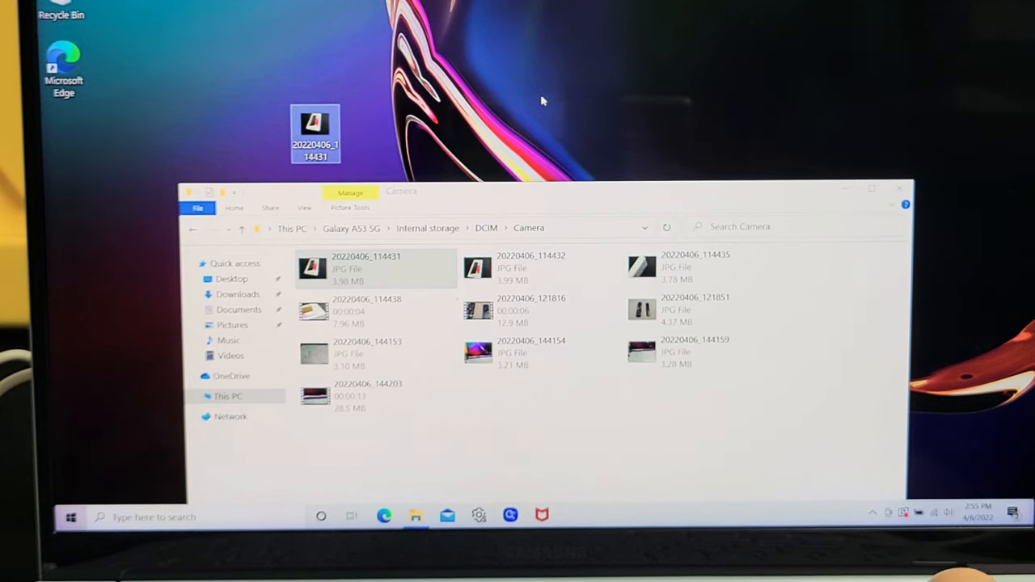
- Create a New folder on the desktop via the right-click menu, then return to the Camera window
{"action": "right_click", "coordinate": [542, 100]}
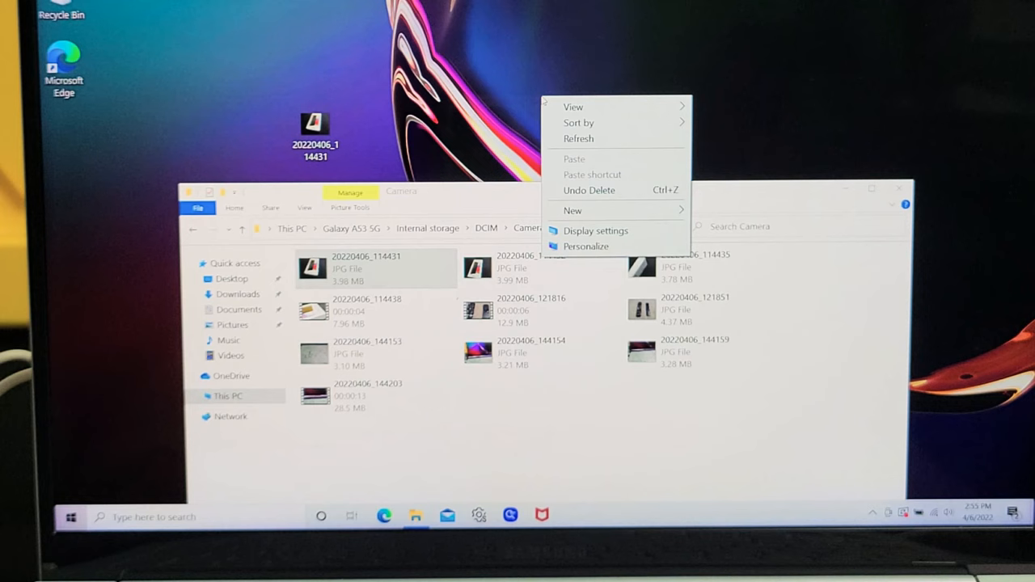
{"action": "mouse_move", "coordinate": [573, 210]}
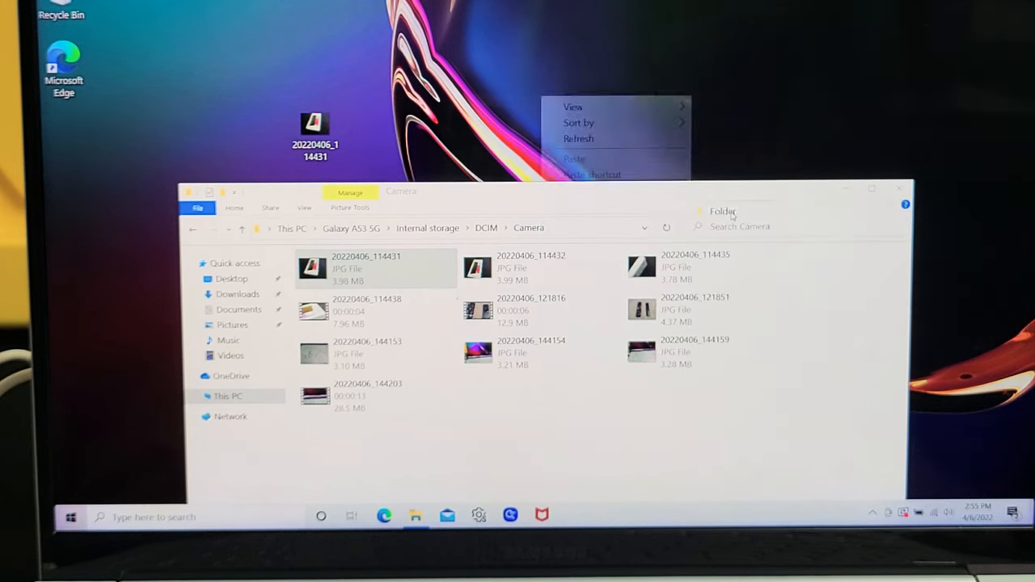
{"action": "left_click", "coordinate": [722, 210]}
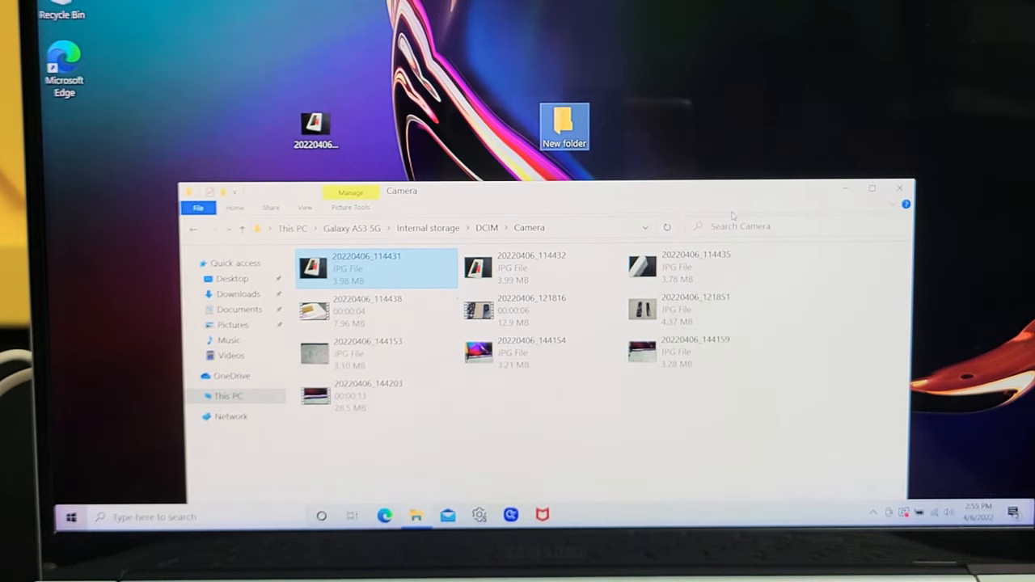
{"action": "left_click", "coordinate": [694, 351]}
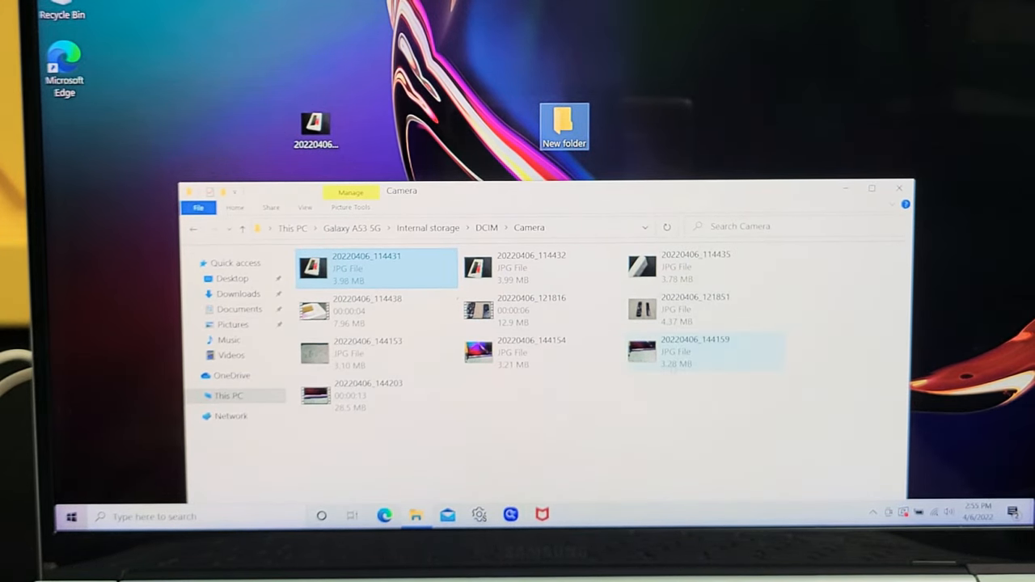
- Select all Camera photos and videos, drag them into New folder, and close the Camera window
{"action": "left_click", "coordinate": [530, 266]}
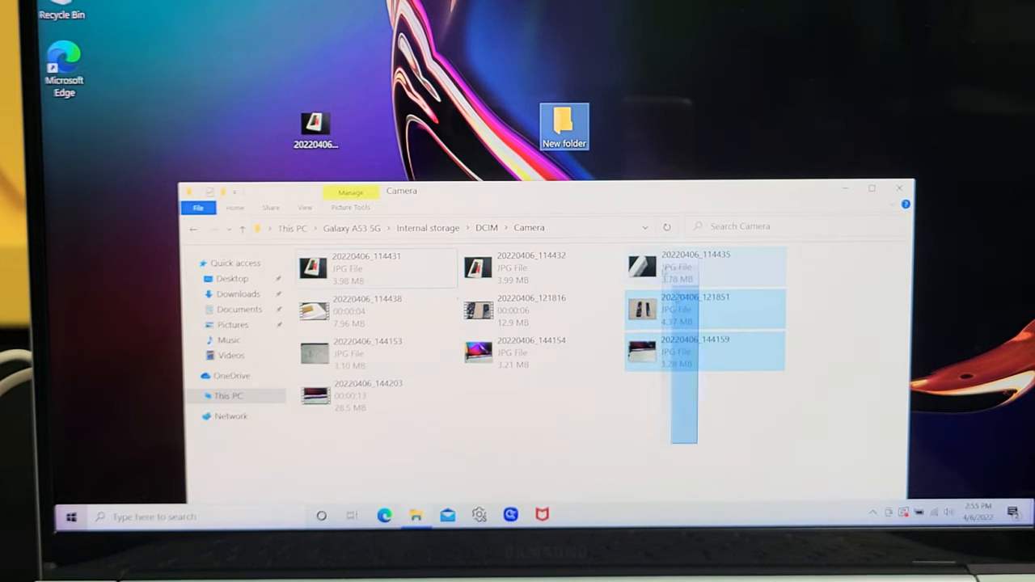
{"action": "left_click", "coordinate": [418, 273]}
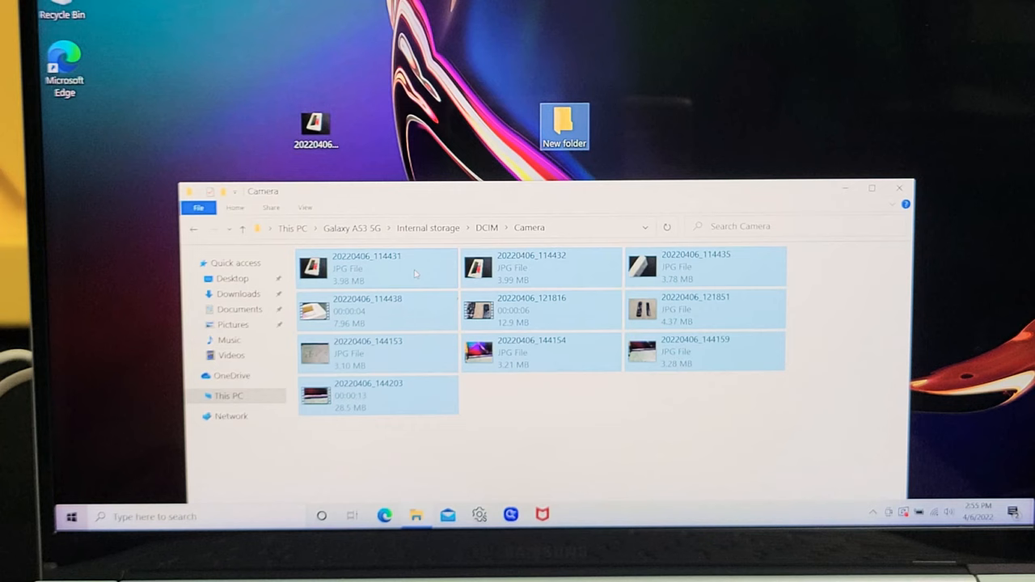
{"action": "left_click_drag", "start_coordinate": [379, 267], "coordinate": [567, 113]}
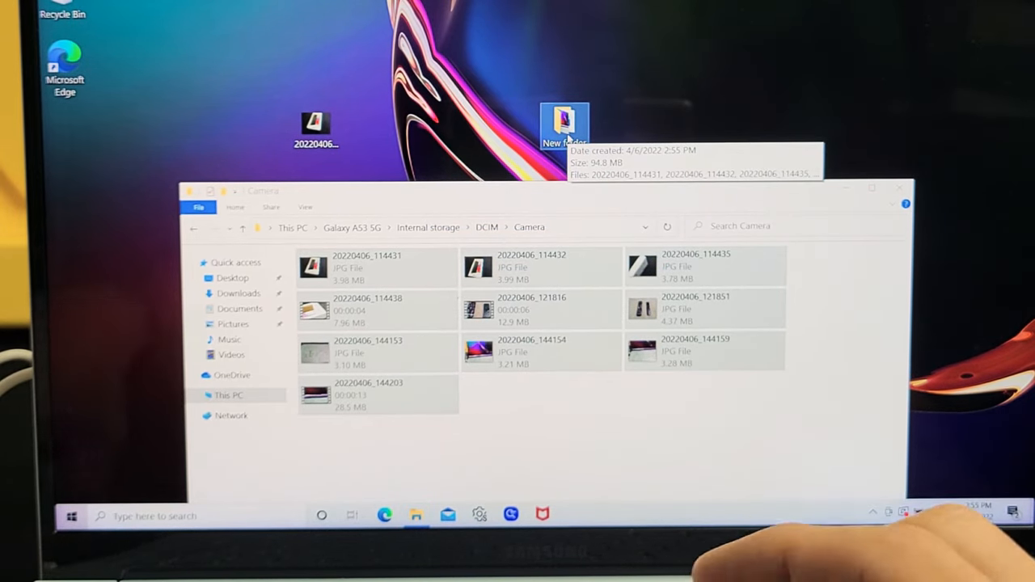
{"action": "left_click", "coordinate": [899, 187]}
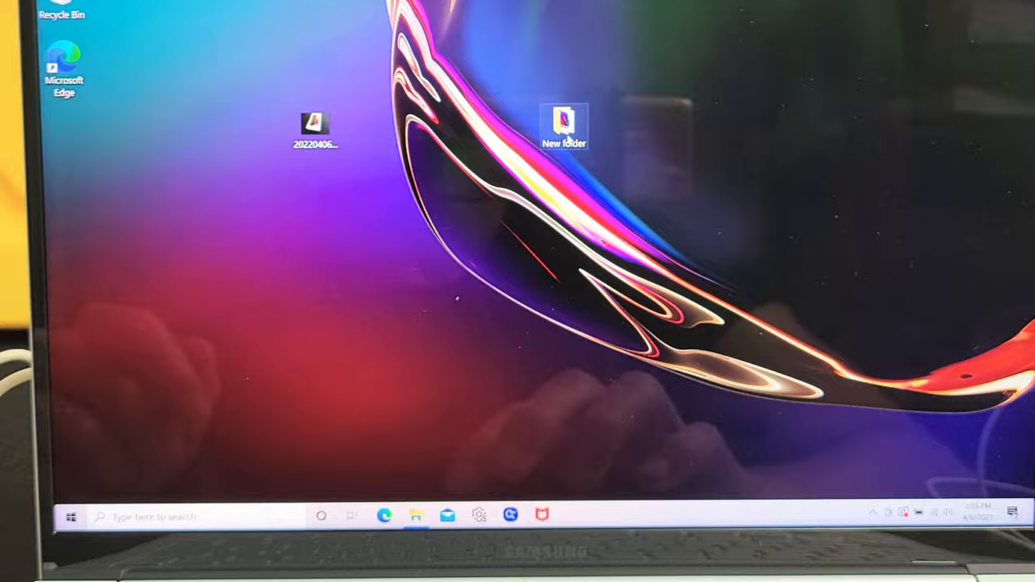
{"action": "double_click", "coordinate": [564, 122]}
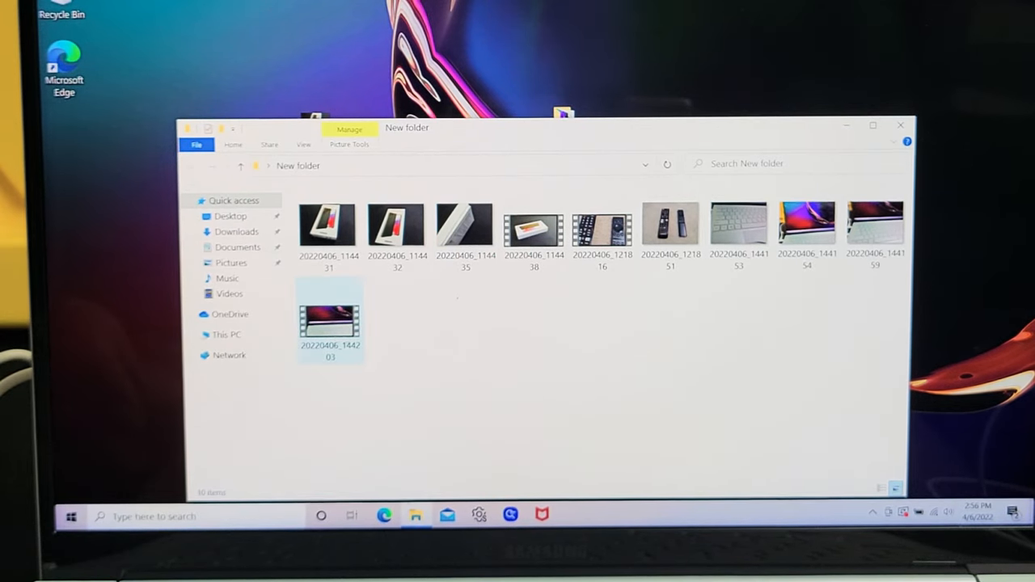
{"action": "left_click", "coordinate": [330, 320]}
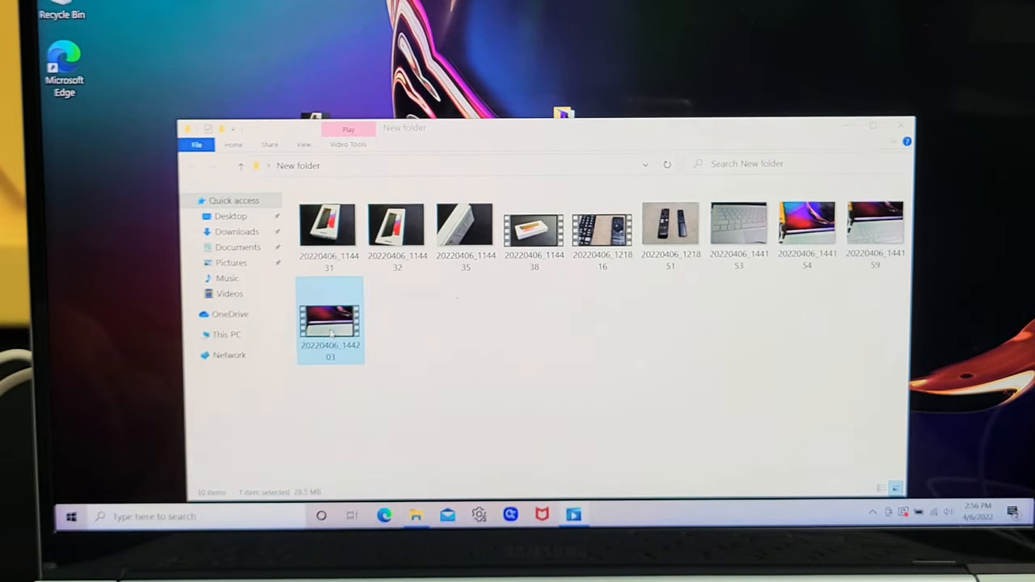
{"action": "double_click", "coordinate": [330, 317]}
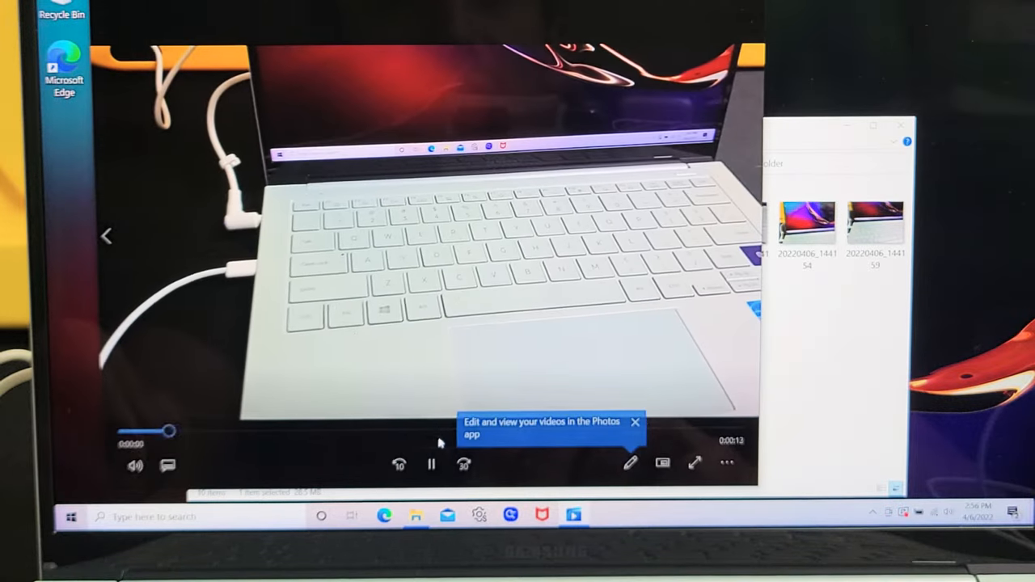
{"action": "left_click", "coordinate": [430, 462]}
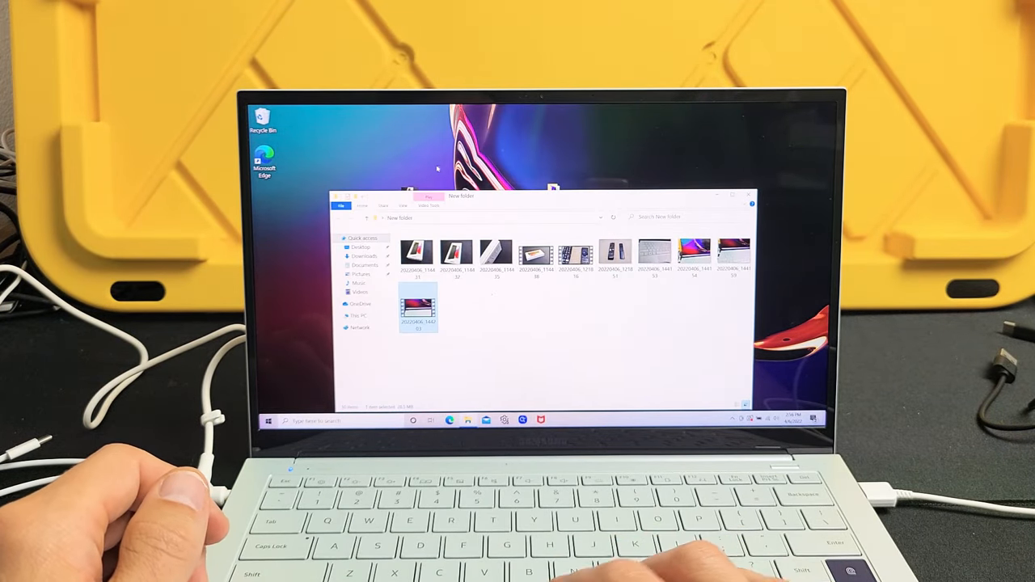
{"action": "left_click", "coordinate": [744, 198]}
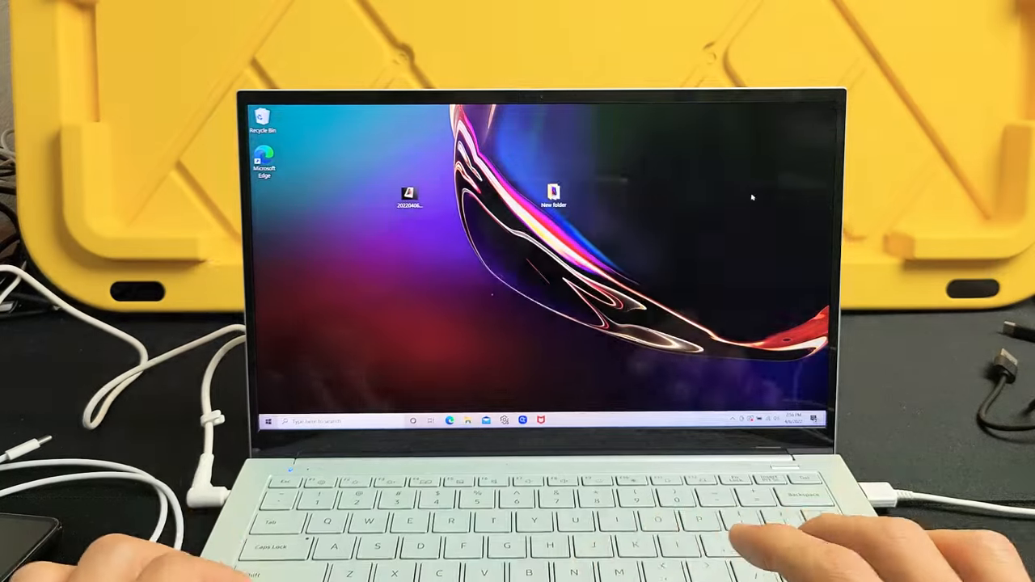